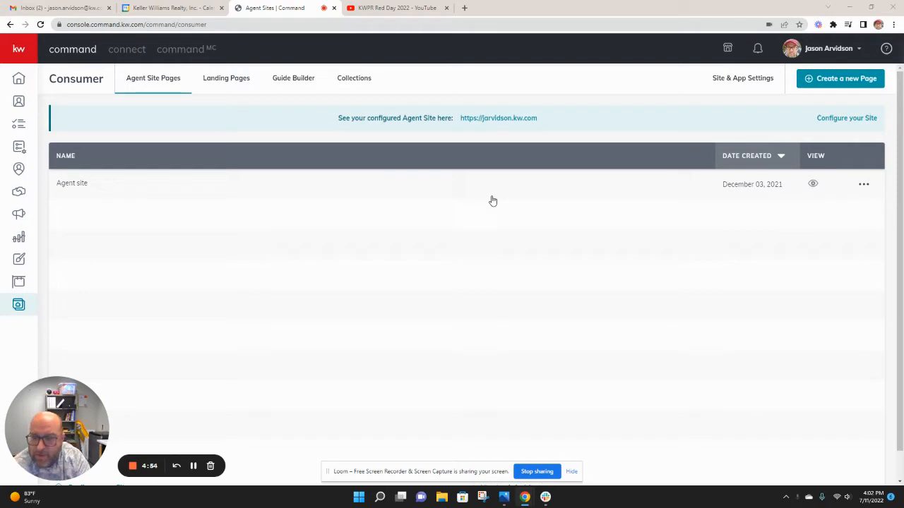
mouse_move(511, 152)
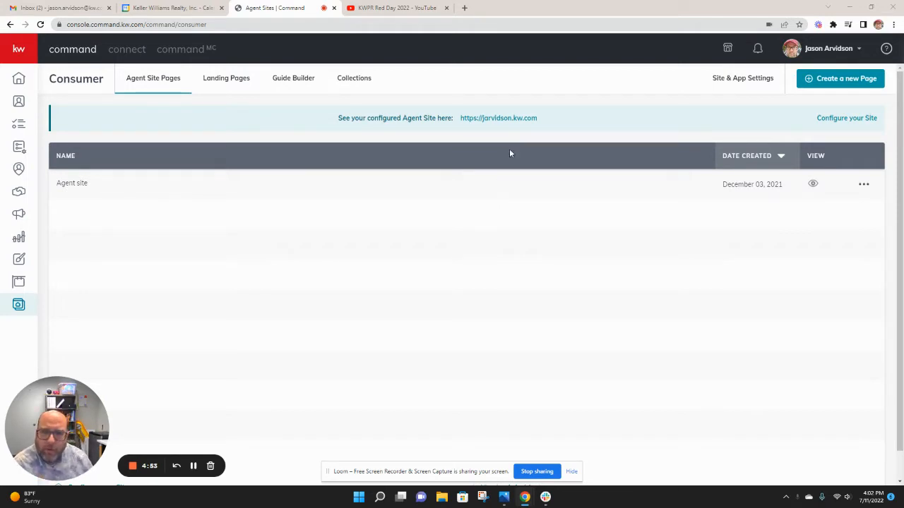
mouse_move(557, 128)
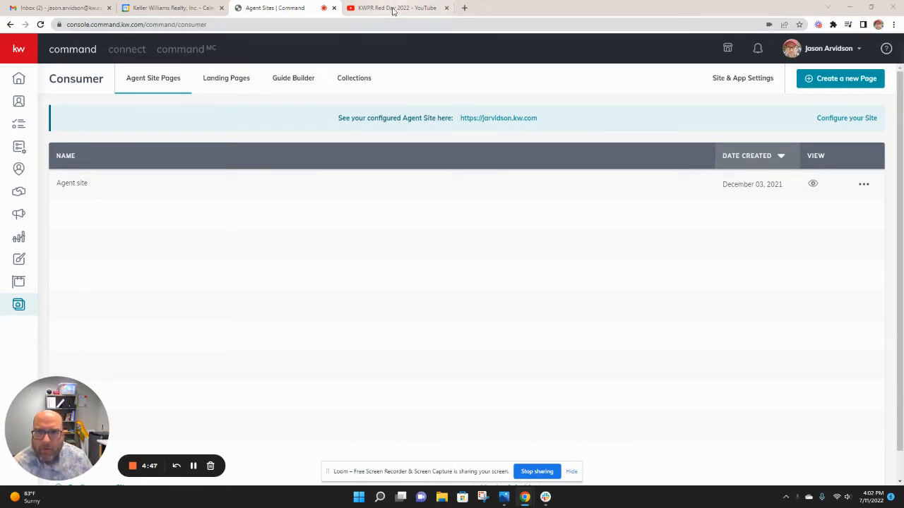
Grab the YouTube embed code for the KWPR Red Day 2022 video via Share > Embed
click(396, 8)
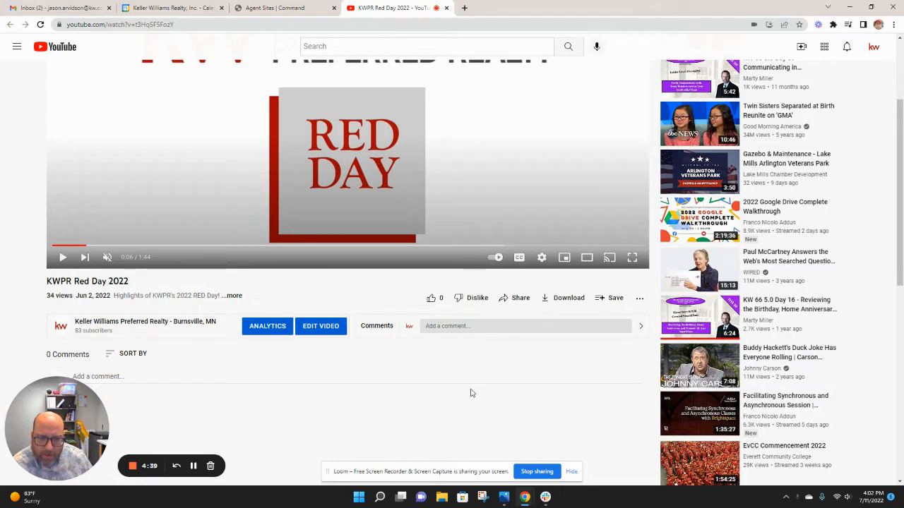
mouse_move(520, 298)
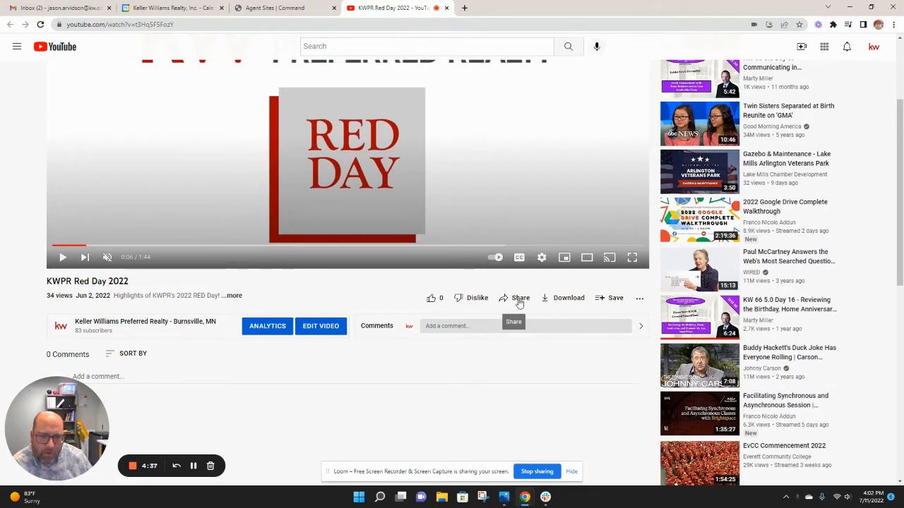
click(519, 298)
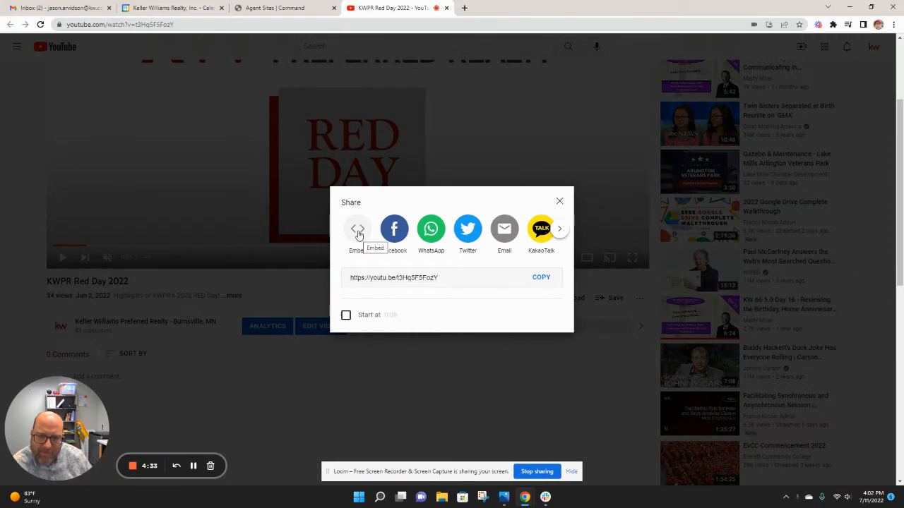
click(358, 228)
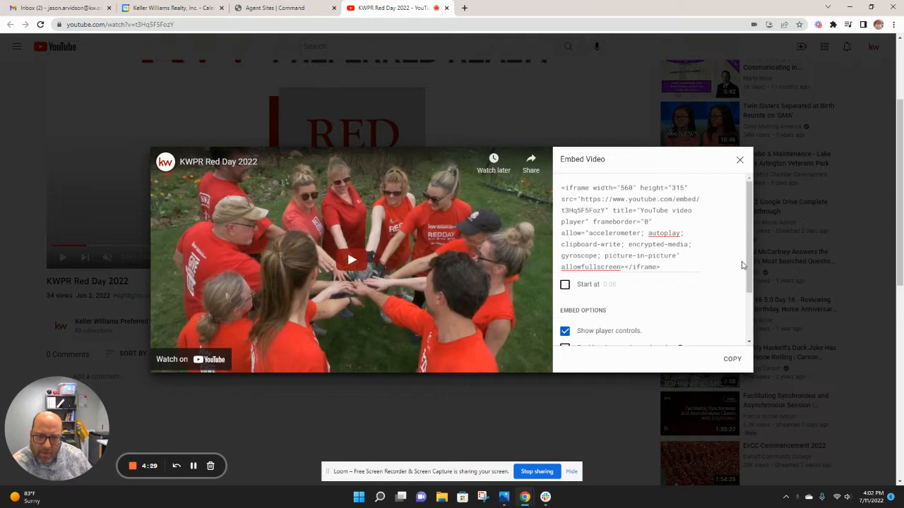
mouse_move(694, 306)
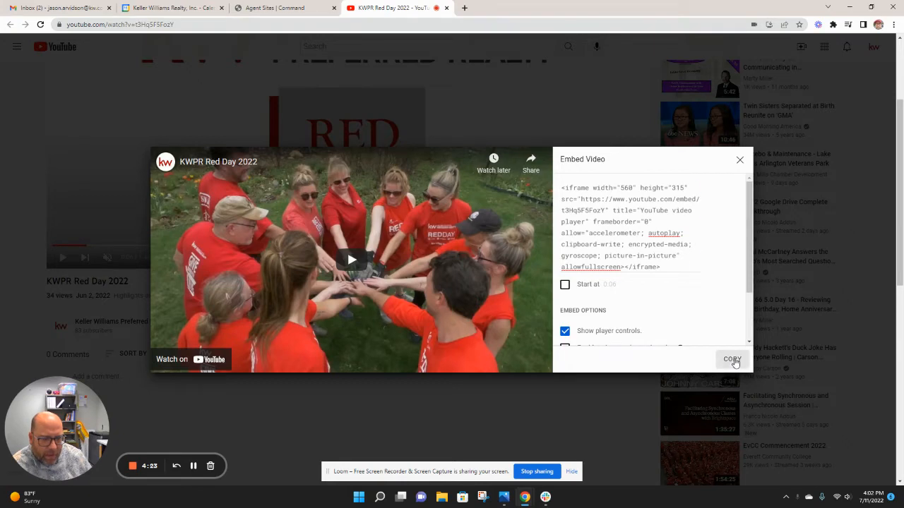
click(280, 8)
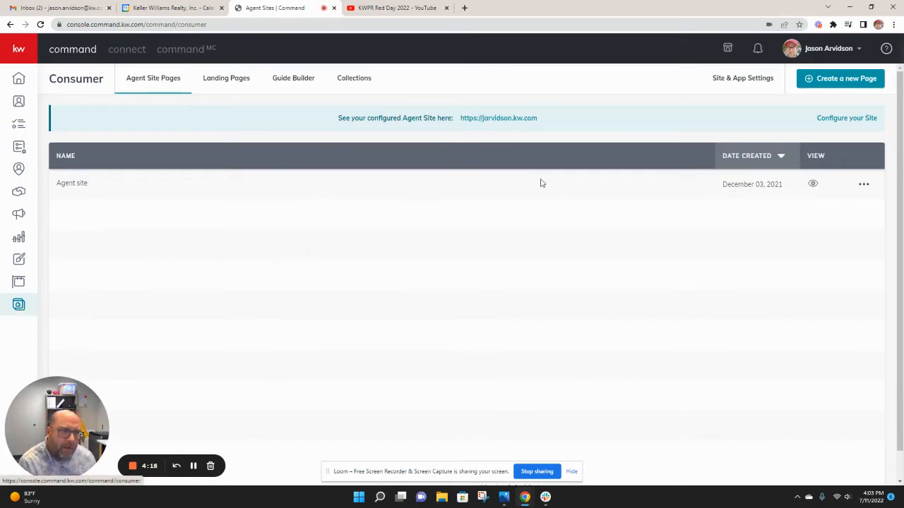
Create a new blank page on My Agent Site and land in its editor
click(838, 79)
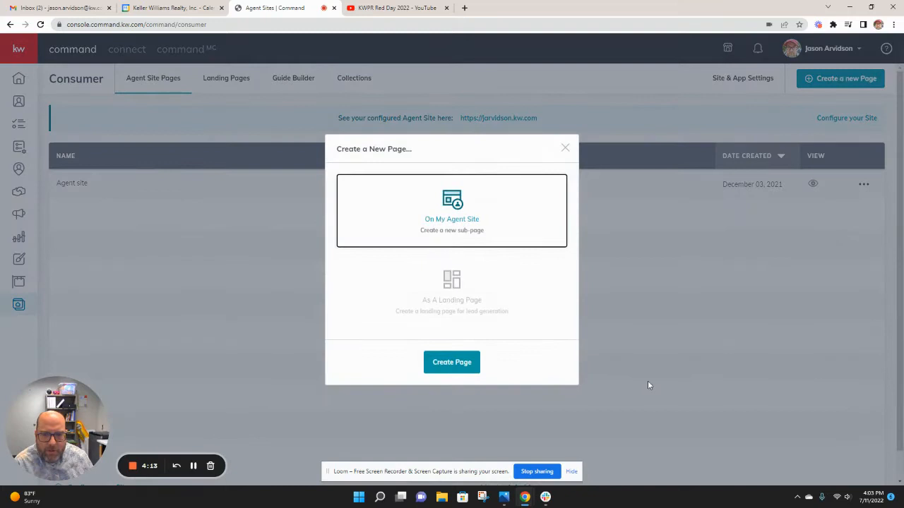
mouse_move(457, 230)
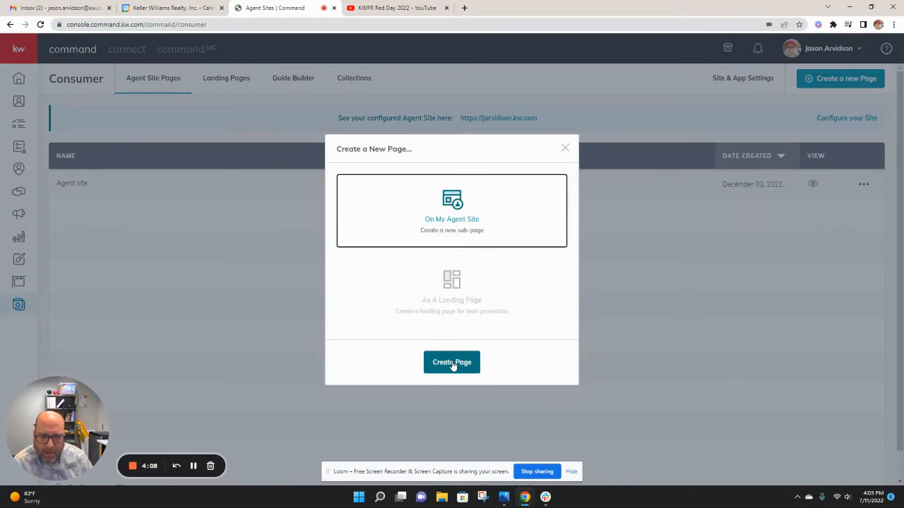
click(452, 362)
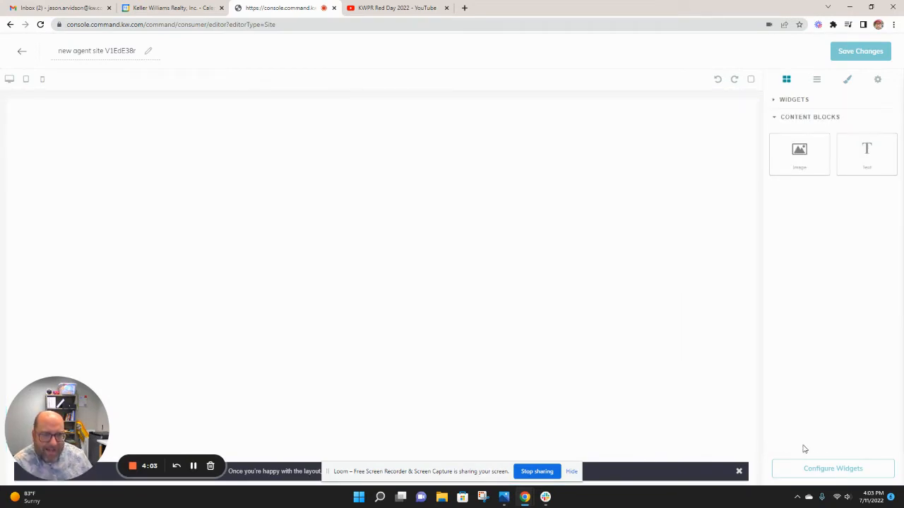
mouse_move(867, 149)
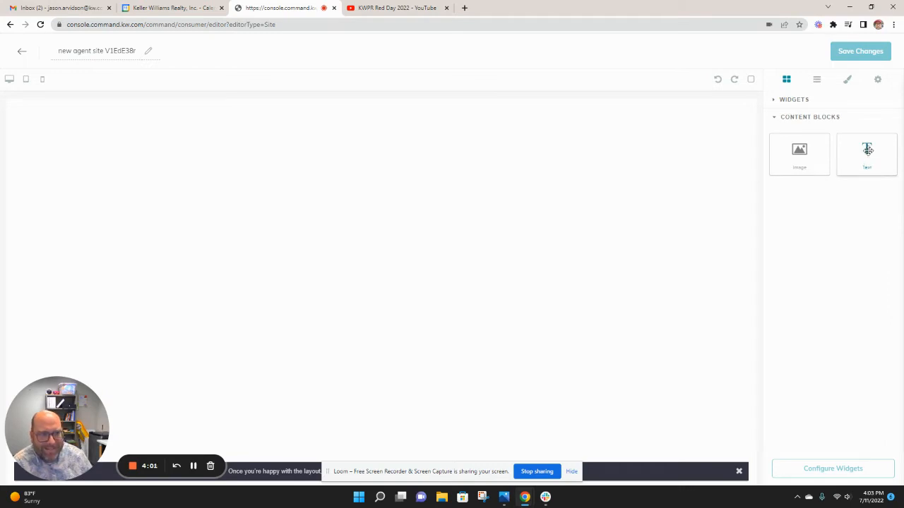
Add a text block at the top of the page holding the video's iframe embed code
drag(867, 150, 359, 144)
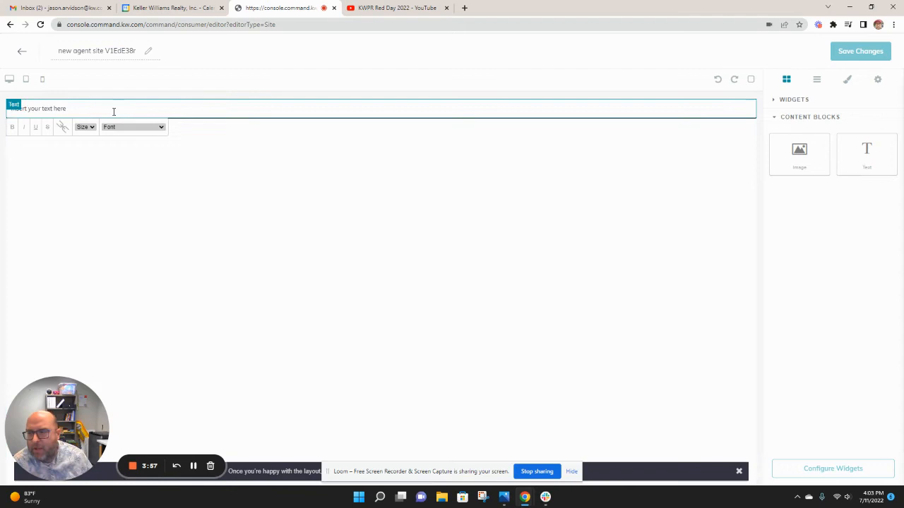
double_click(39, 107)
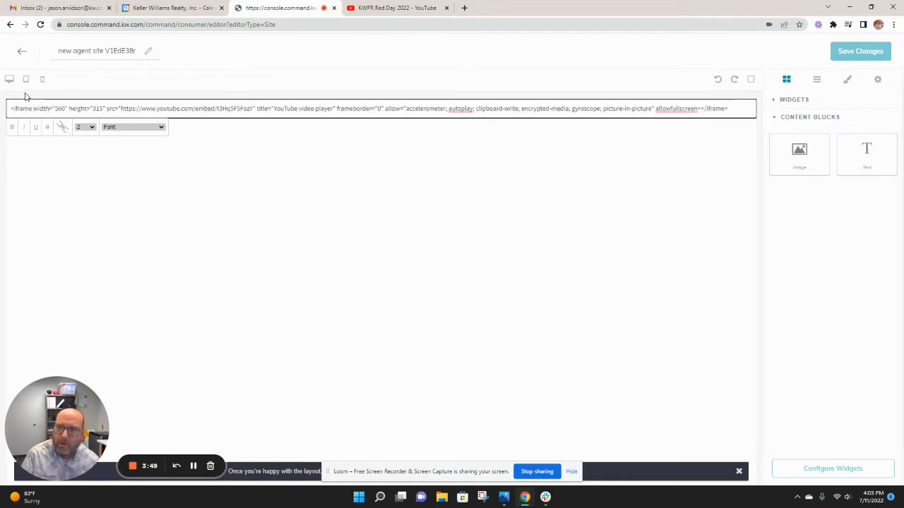
click(397, 8)
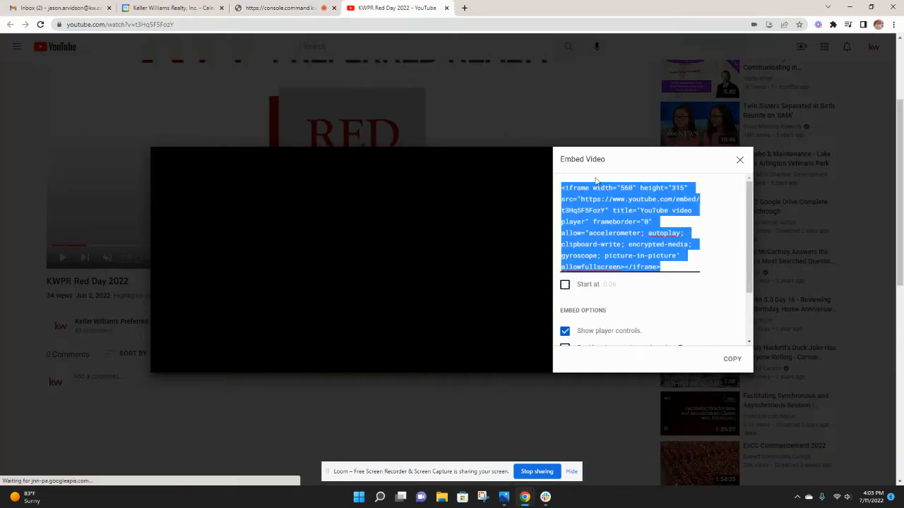
click(282, 9)
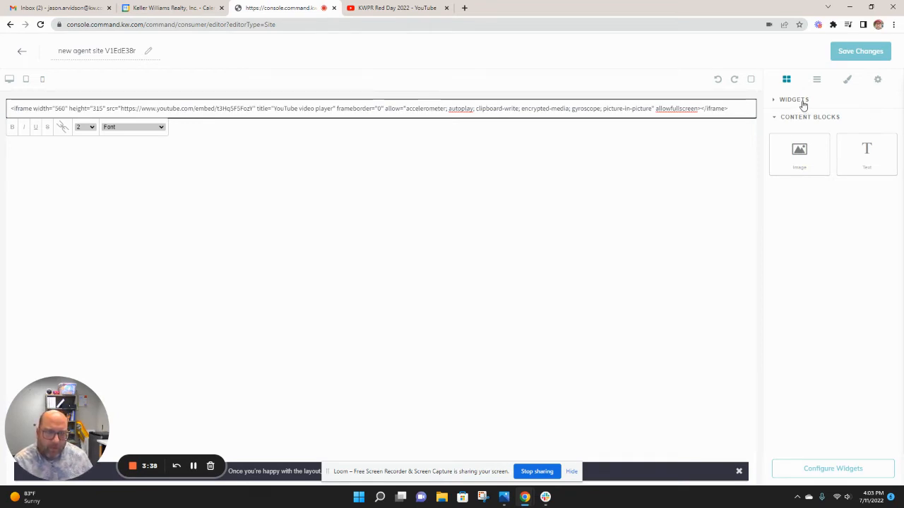
click(794, 99)
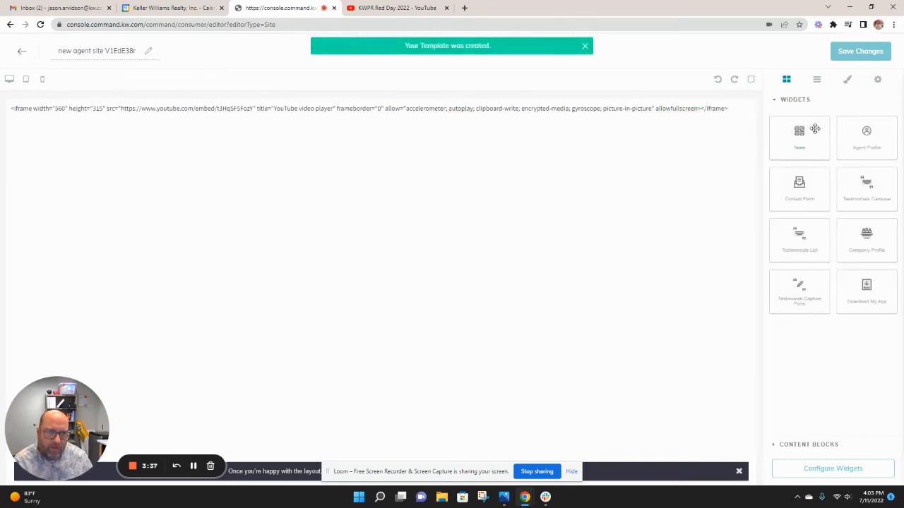
mouse_move(822, 201)
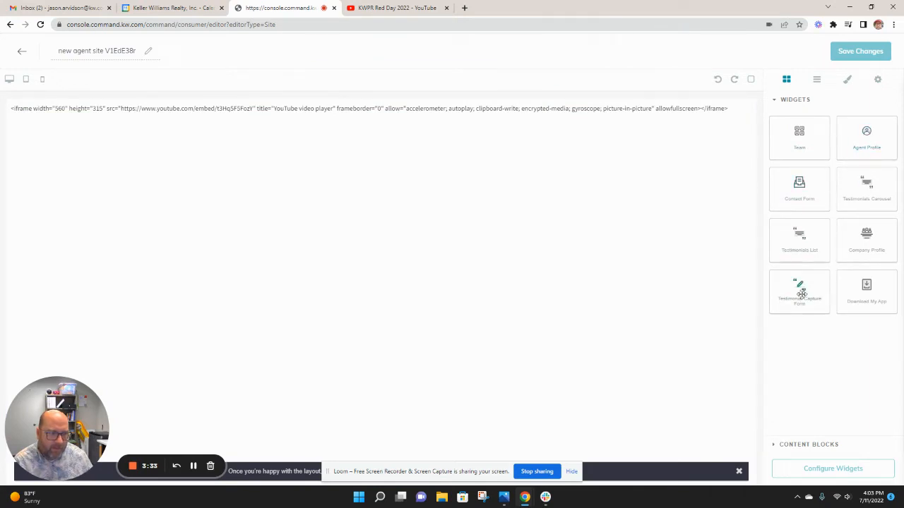
Drop a Contact Us form widget below the embedded video block
drag(799, 189, 384, 290)
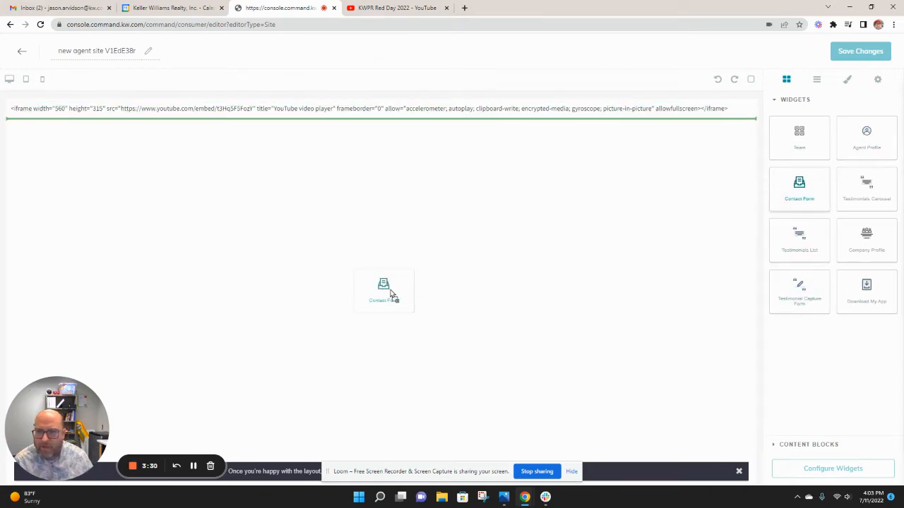
click(384, 290)
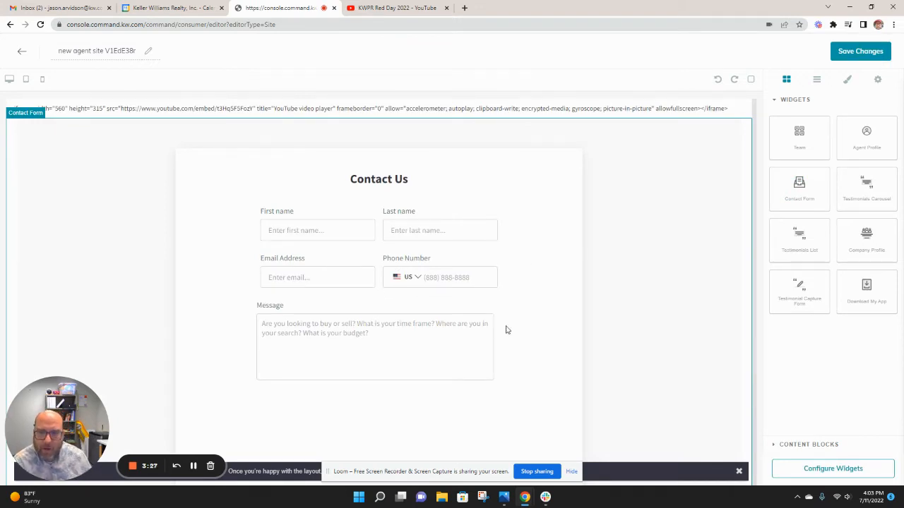
mouse_move(593, 279)
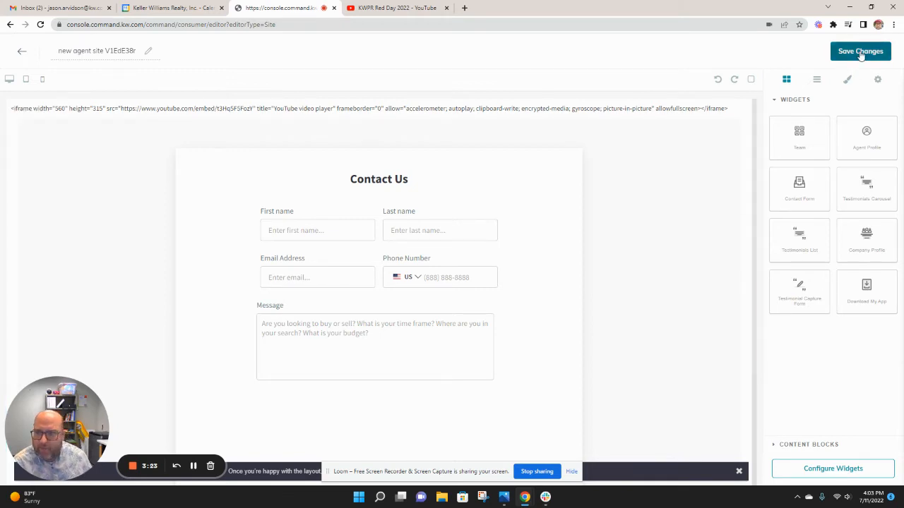
Save the page changes and confirm Yes to continue into Site & App Settings
click(860, 51)
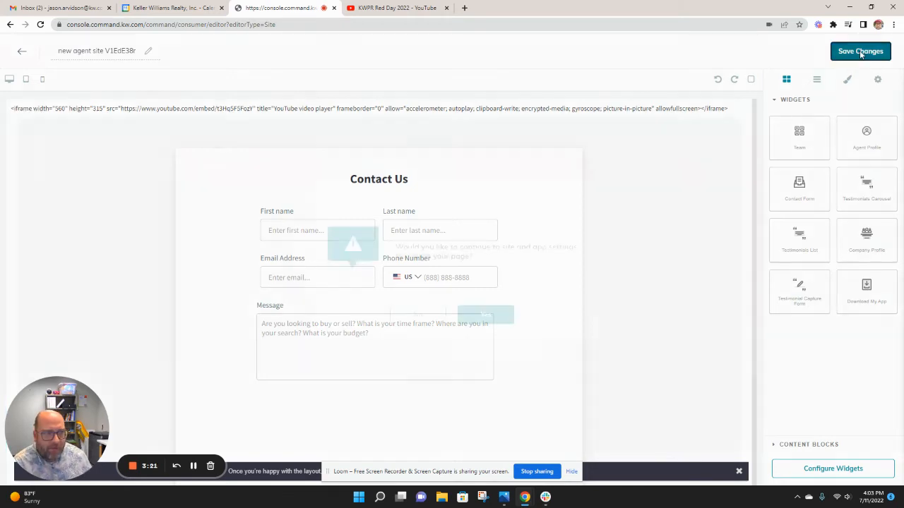
click(860, 51)
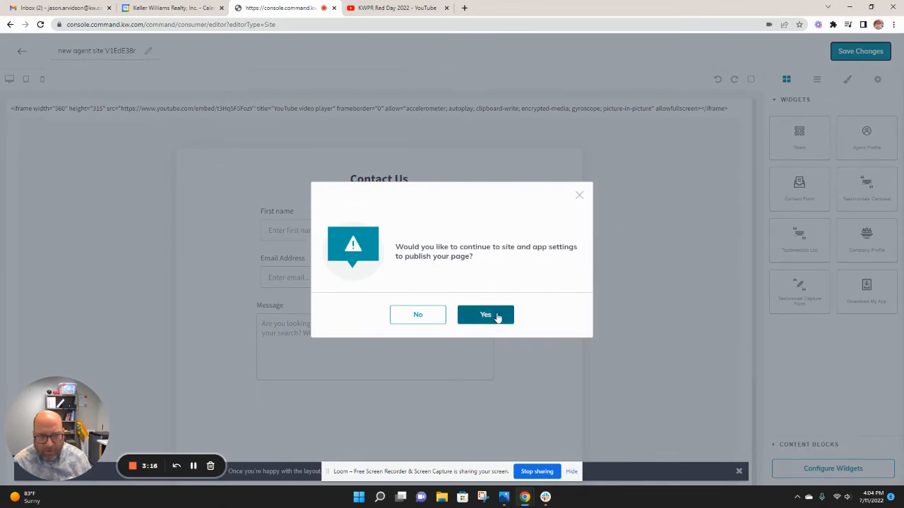
click(486, 315)
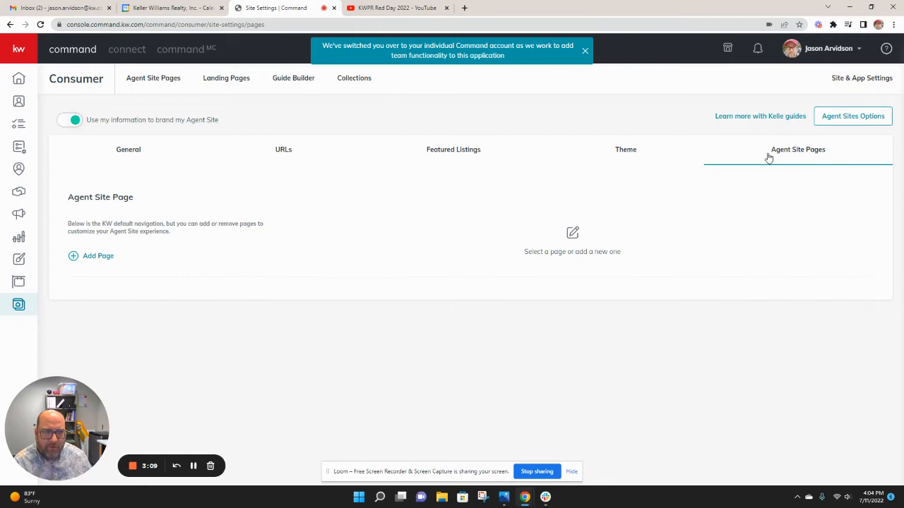
mouse_move(98, 262)
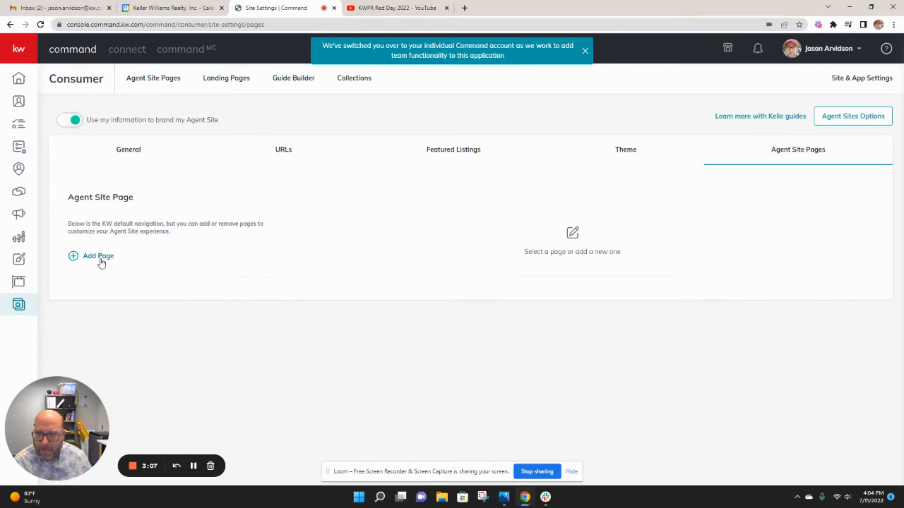
Add an agent site page titled 'RED Day' with slug 'redday' and SEO description 'Red Day', and save it
click(97, 256)
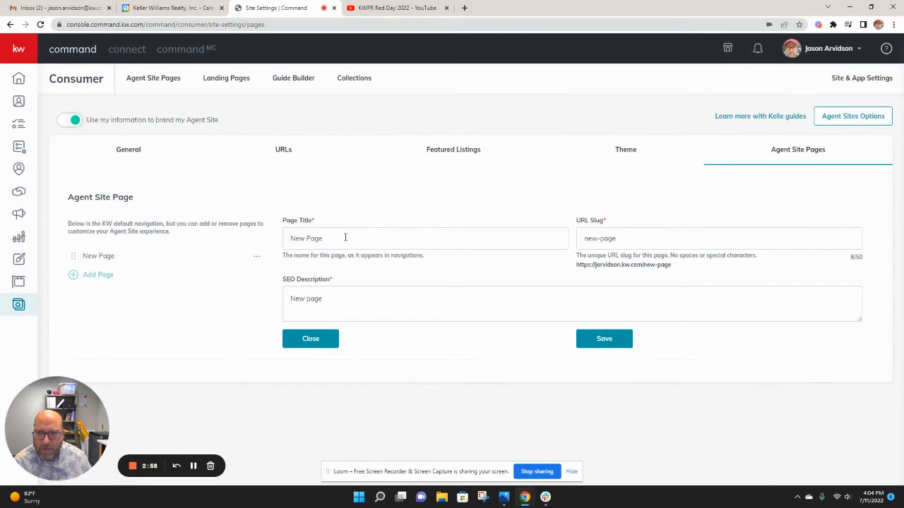
text(R)
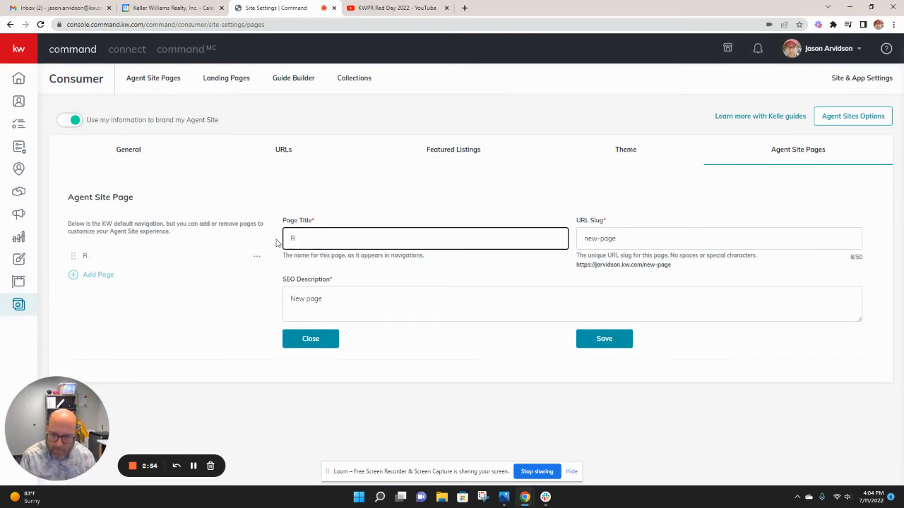
text(ED Day)
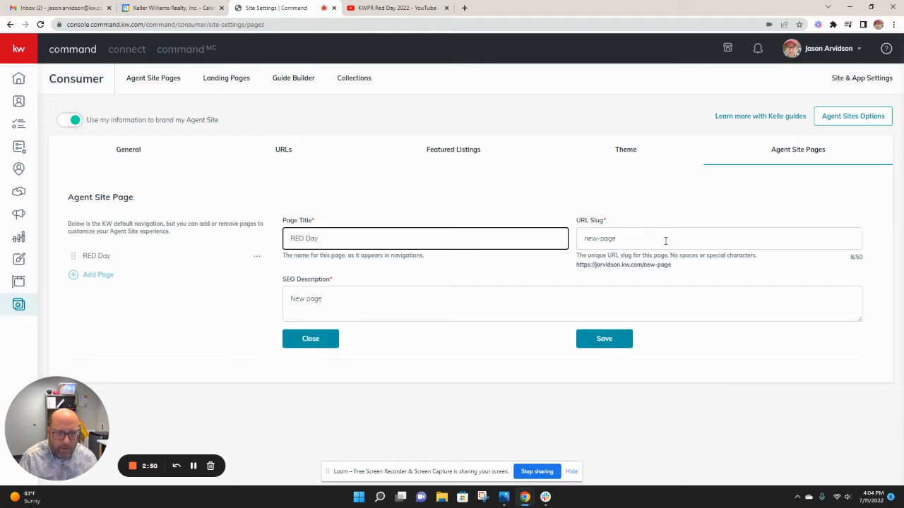
double_click(599, 237)
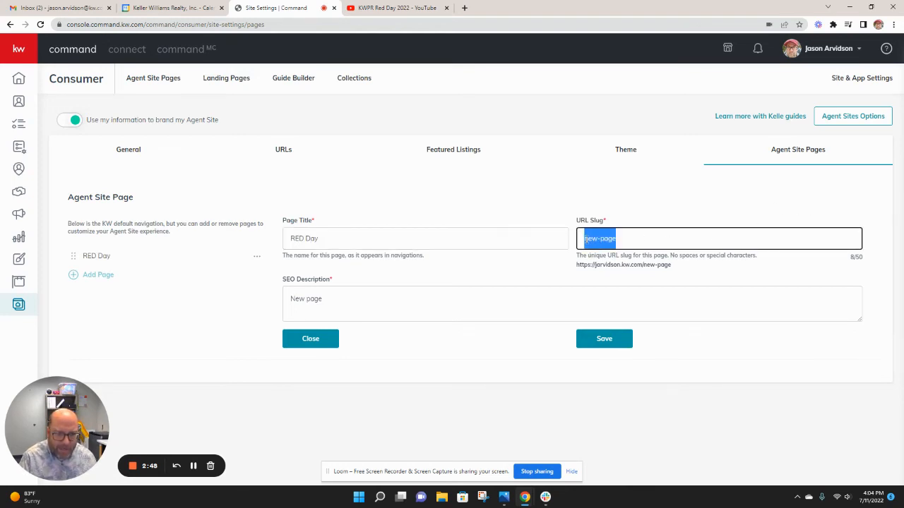
text(redday)
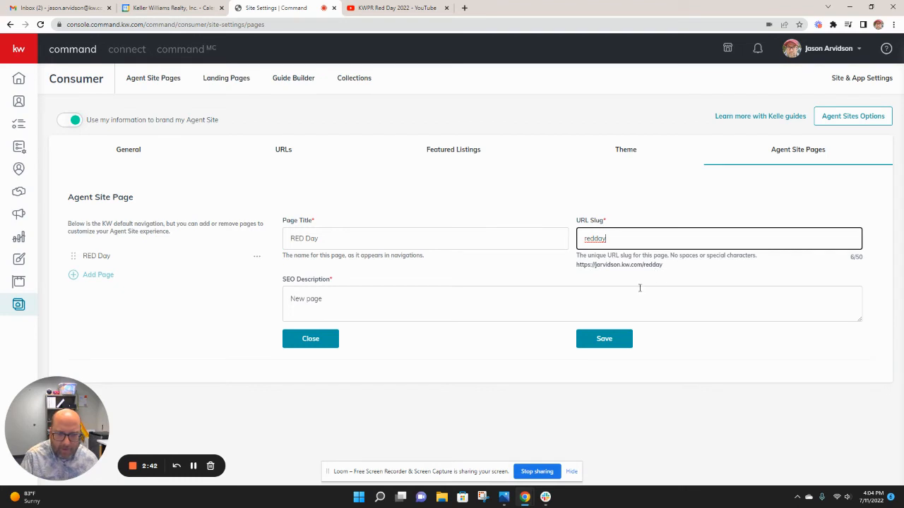
double_click(305, 300)
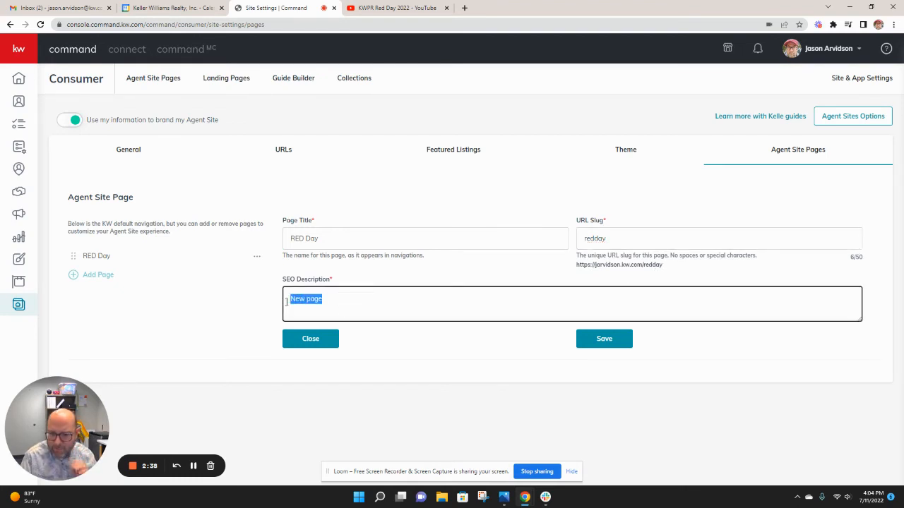
text(Red Day)
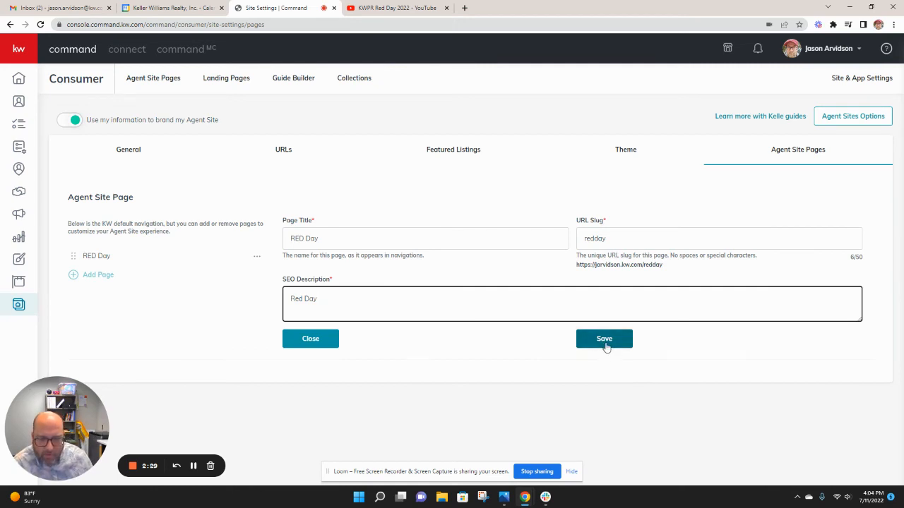
click(605, 339)
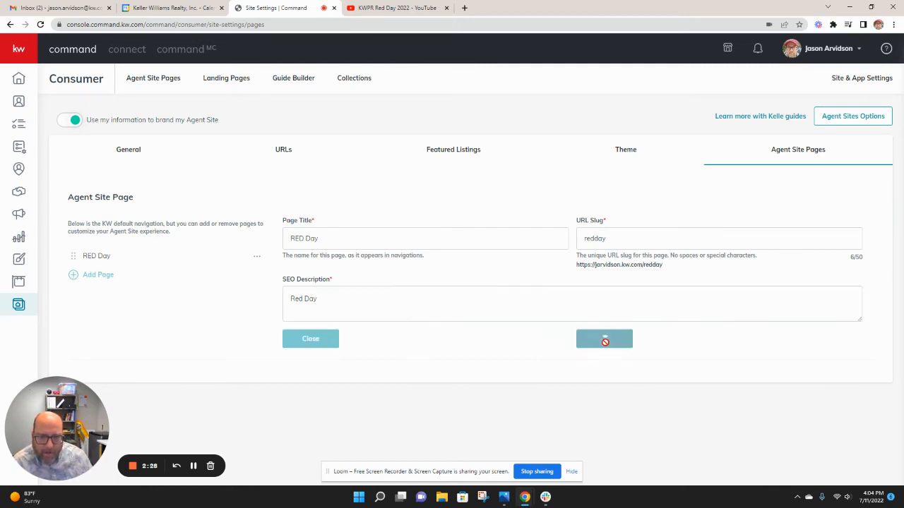
click(604, 339)
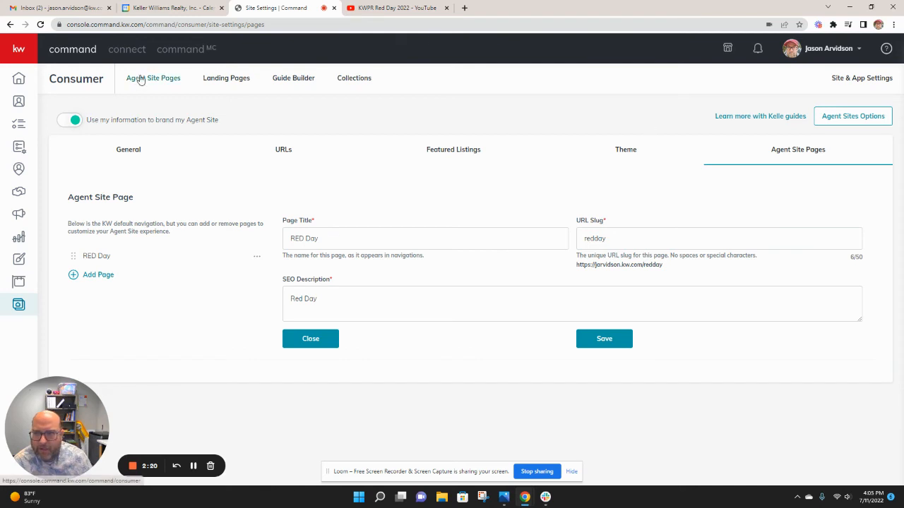
Launch the live Kelly Arvidson Homes agent site from the Agent Site Pages list
click(311, 339)
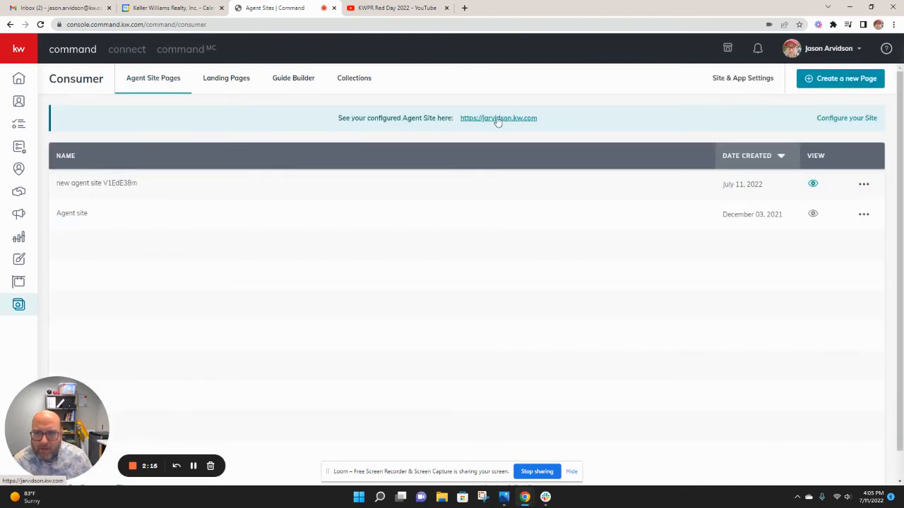
click(497, 119)
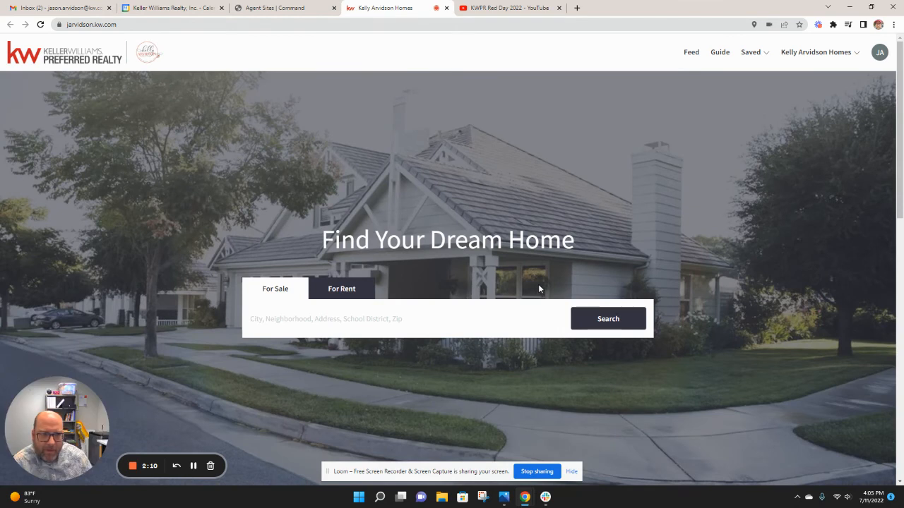
Go to the /redday page and play the embedded Red Day video above the Contact Us form
click(819, 52)
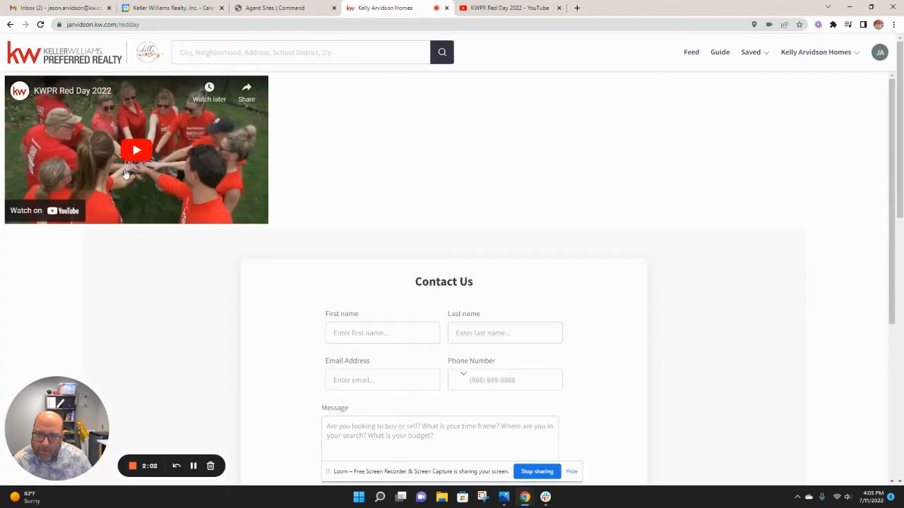
scroll(down, 3)
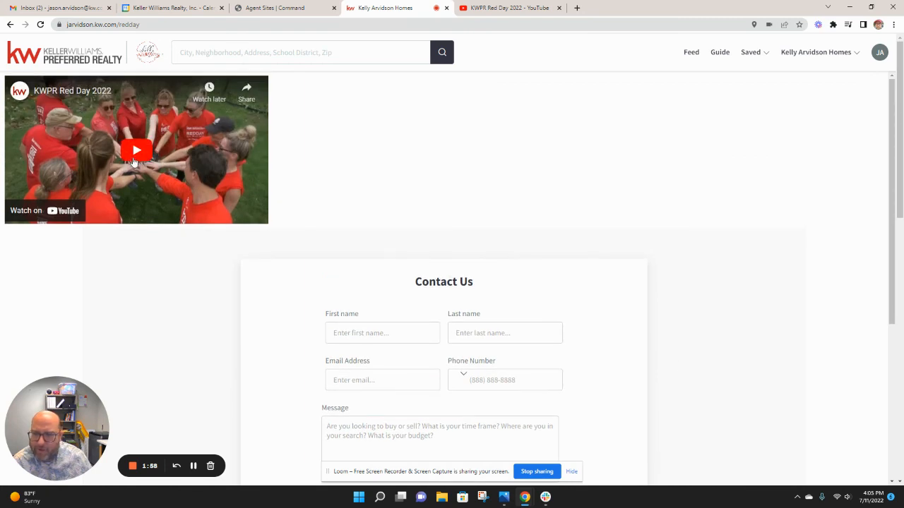
click(136, 149)
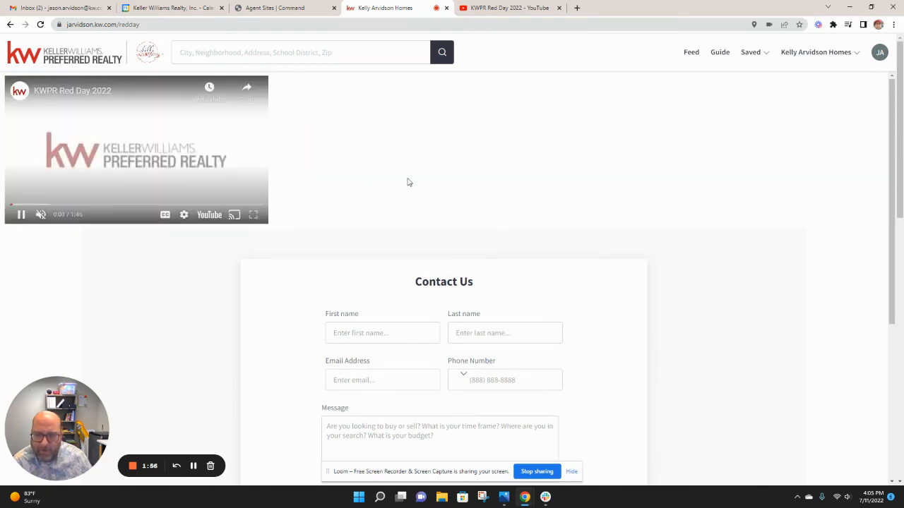